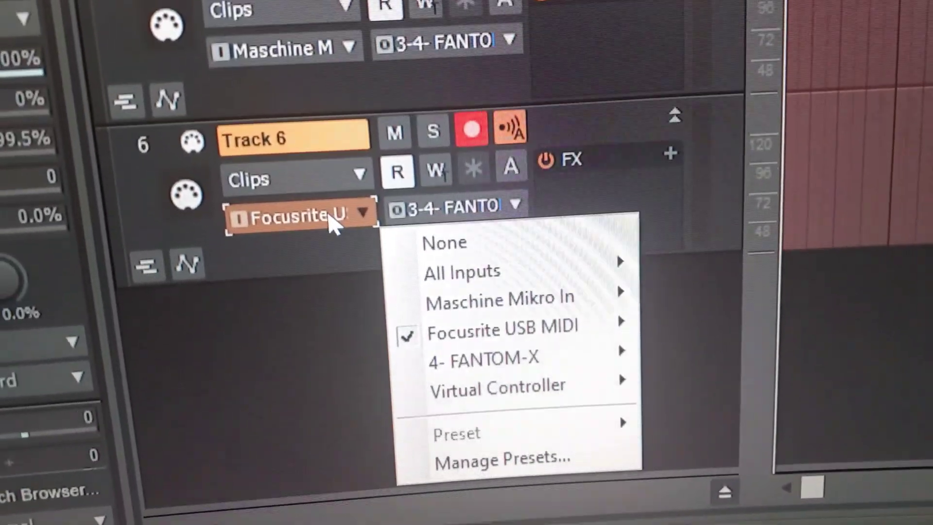
pyautogui.moveTo(487, 275)
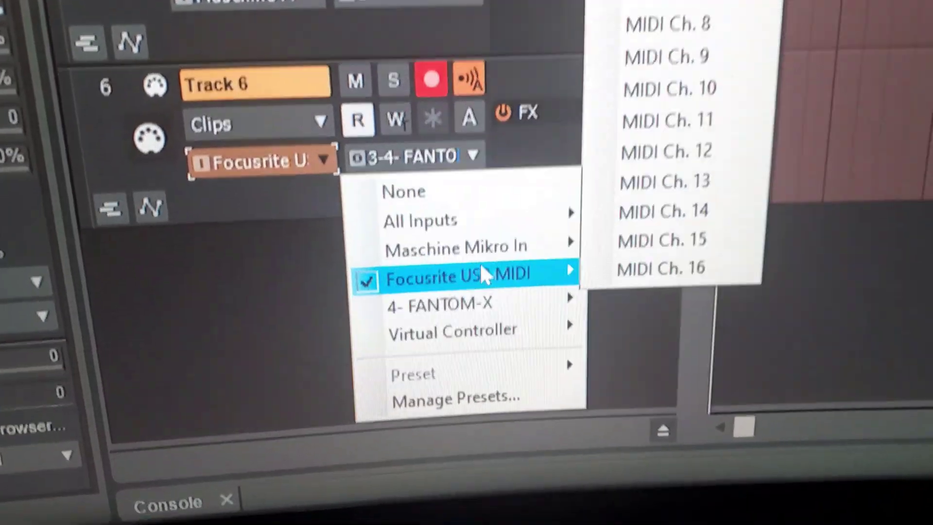